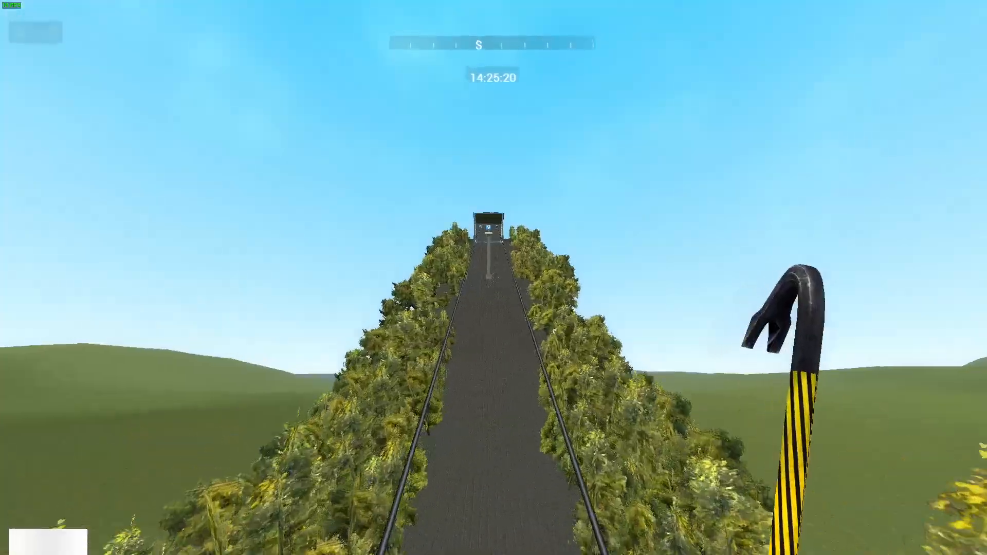
# Step: Select the Ropeway dupe from the subscribed dupes and paste it on the grassland
pyautogui.press('q')
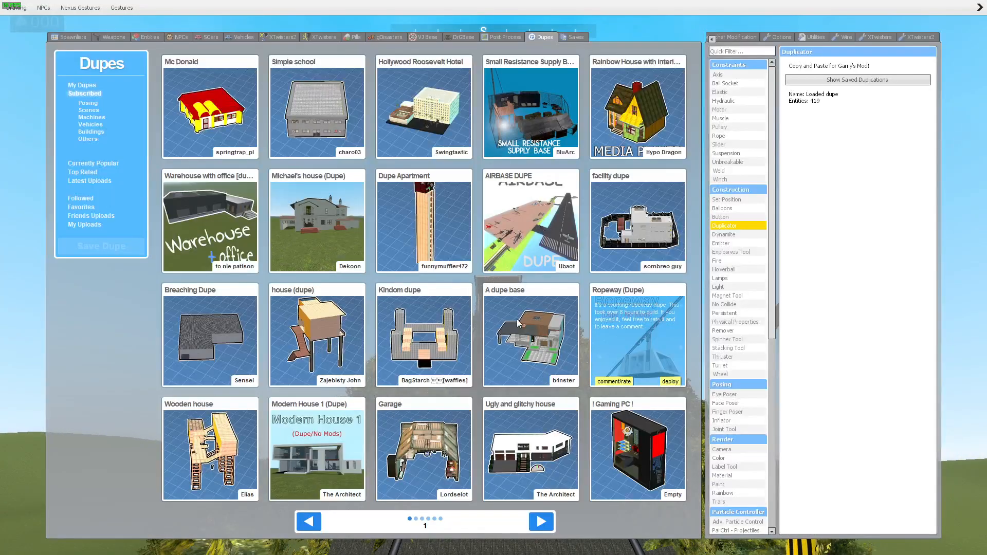
pyautogui.click(324, 37)
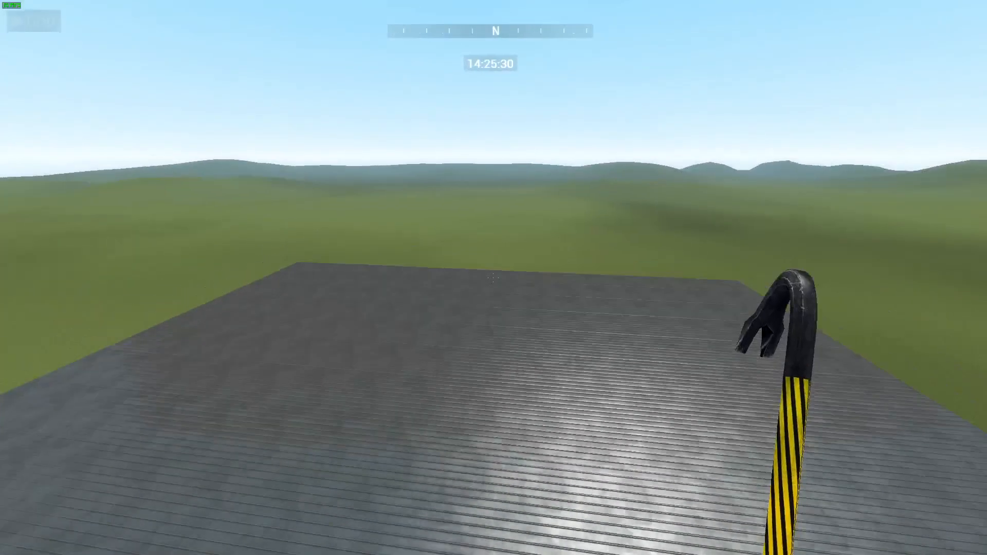
# Step: Close the spawn menu and walk into the station corridor toward the cabin platform
pyautogui.press('q')
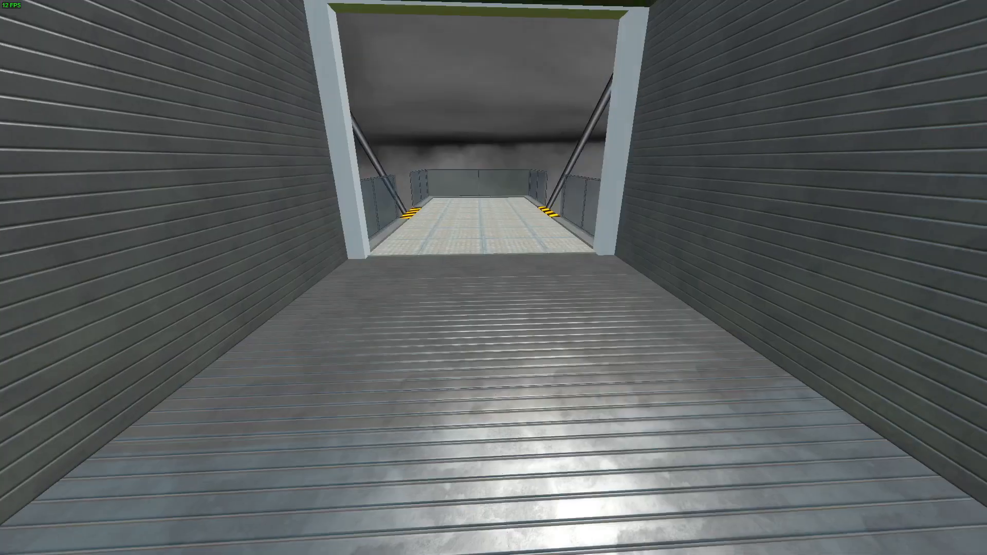
pyautogui.press('w')
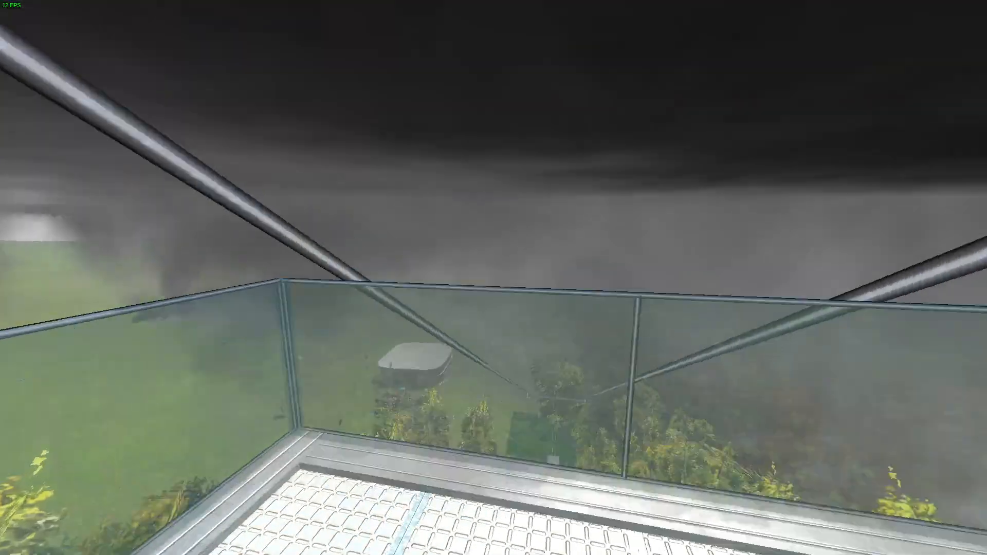
pyautogui.moveTo(494, 278)
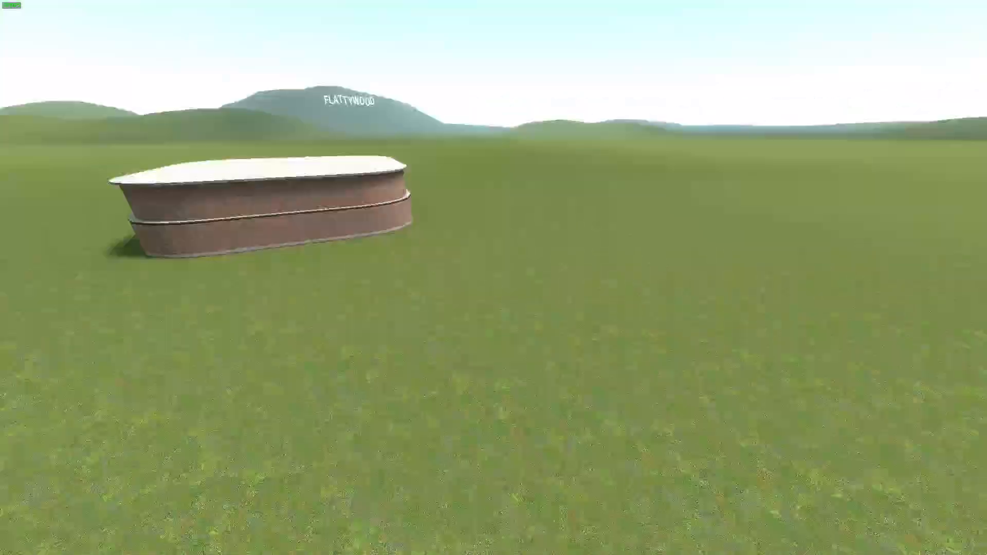
# Step: Spawn a tornado from the XTwisters Tornadoes list, then fly back to the ropeway station
pyautogui.press('q')
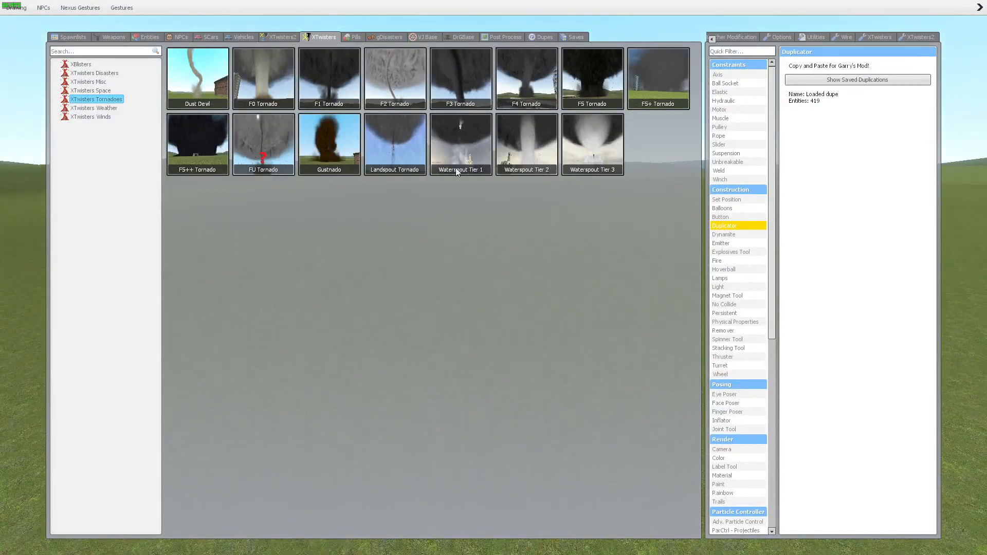
pyautogui.click(545, 37)
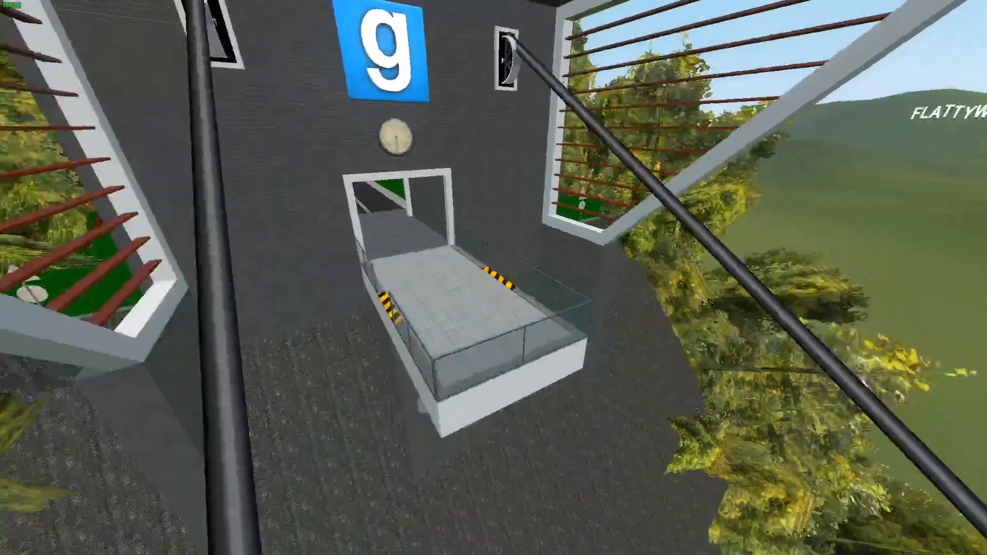
# Step: Check the subscribed dupes list, then board the cabin and ride beneath the storm clouds
pyautogui.press('q')
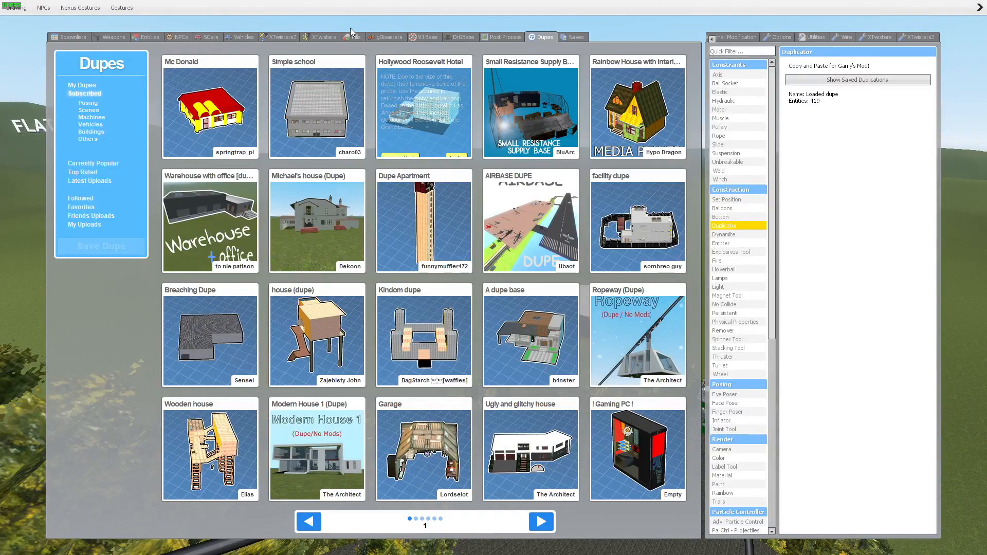
pyautogui.click(323, 37)
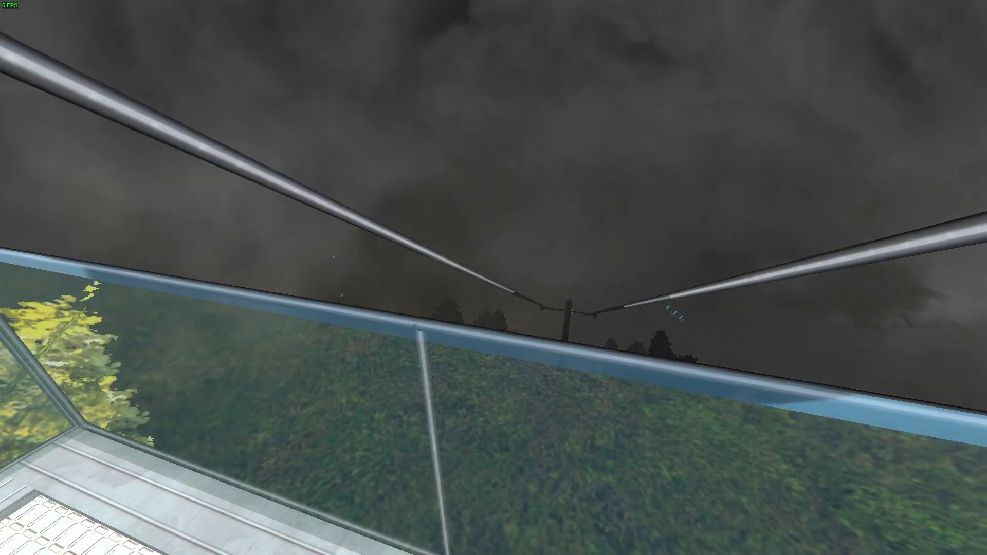
pyautogui.moveTo(494, 278)
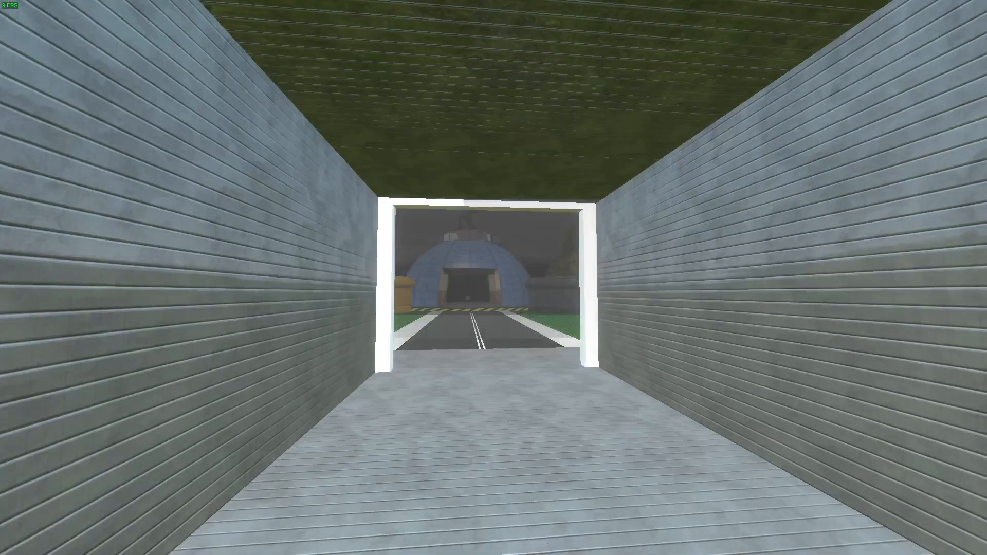
pyautogui.moveTo(494, 278)
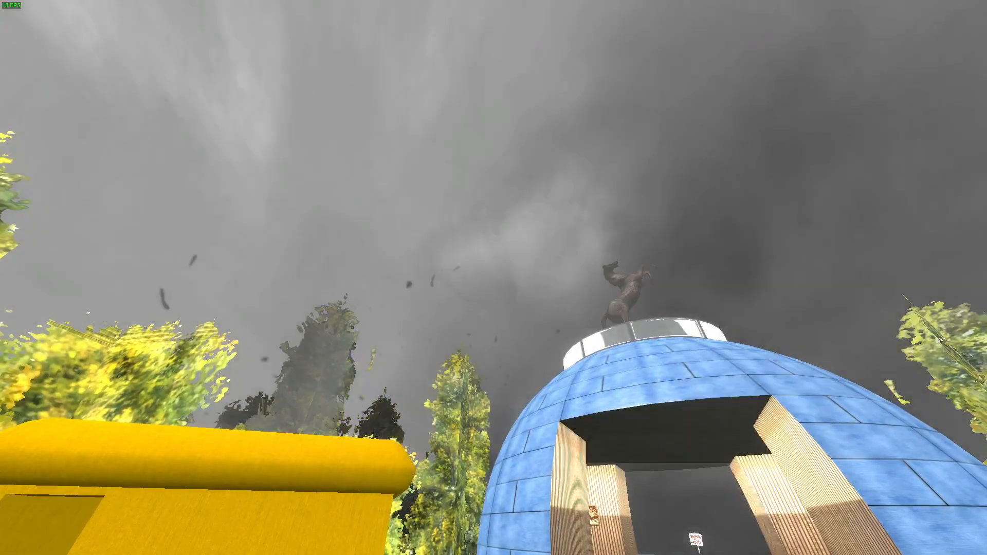
pyautogui.moveTo(493, 278)
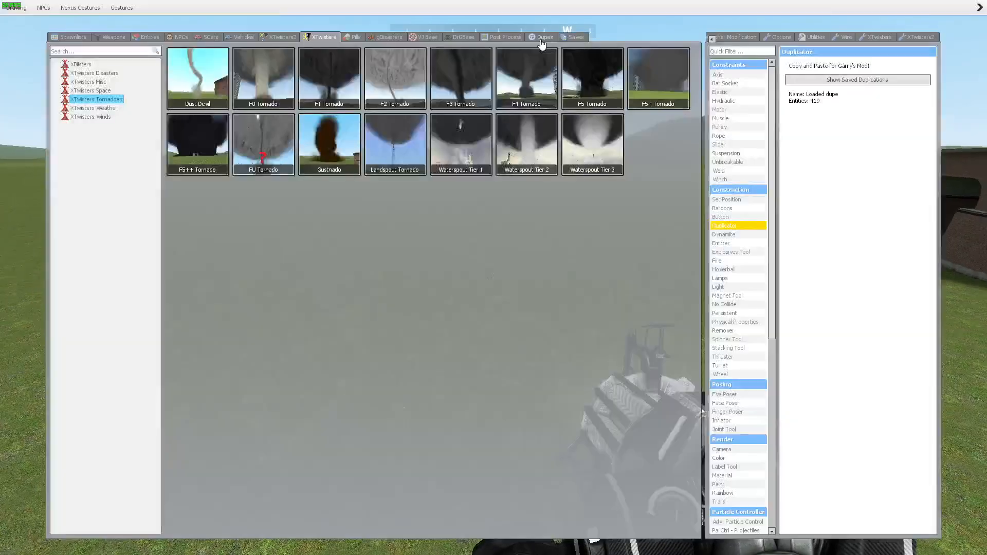
# Step: Leave the Dupes browser and stand at the station doorway watching the forming tornado
pyautogui.click(543, 37)
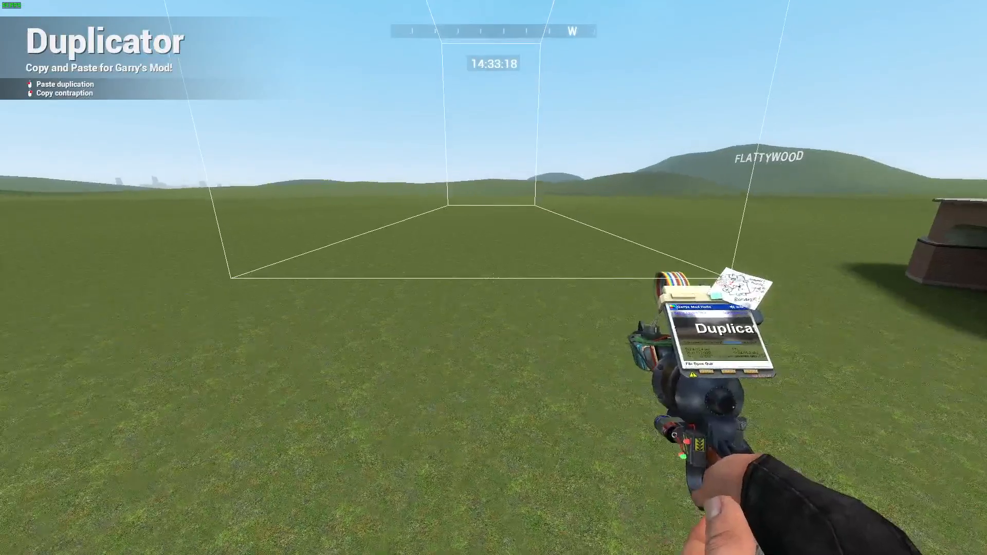
pyautogui.press('q')
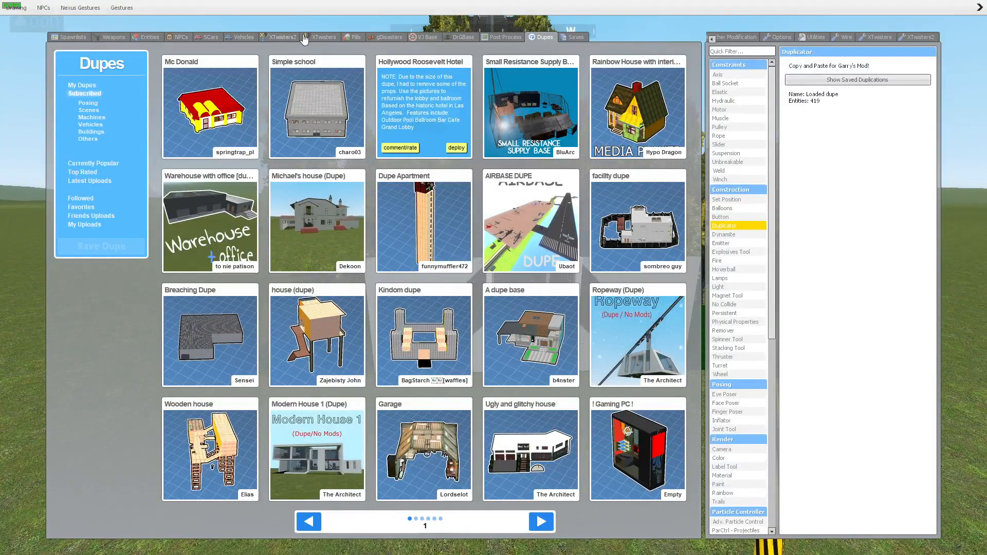
pyautogui.click(324, 37)
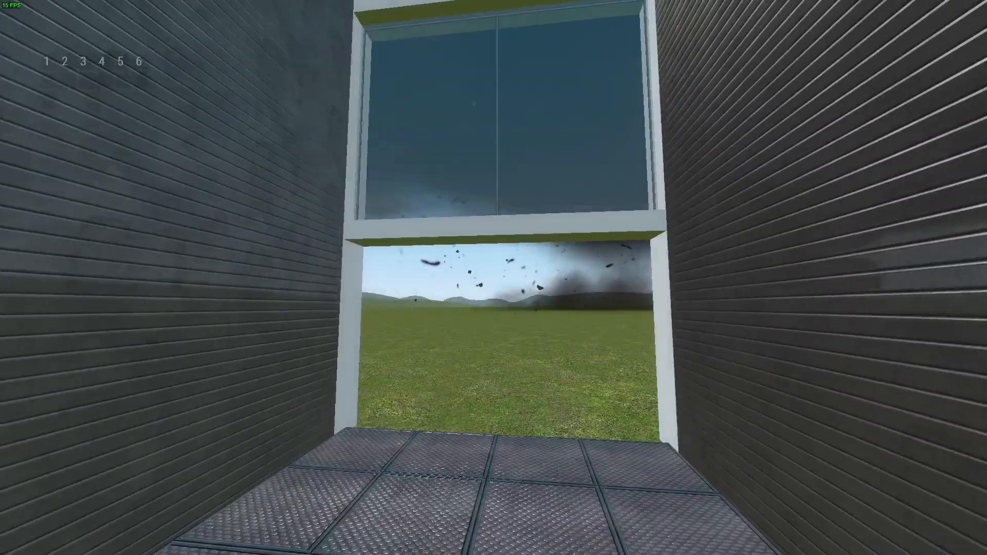
pyautogui.moveTo(494, 278)
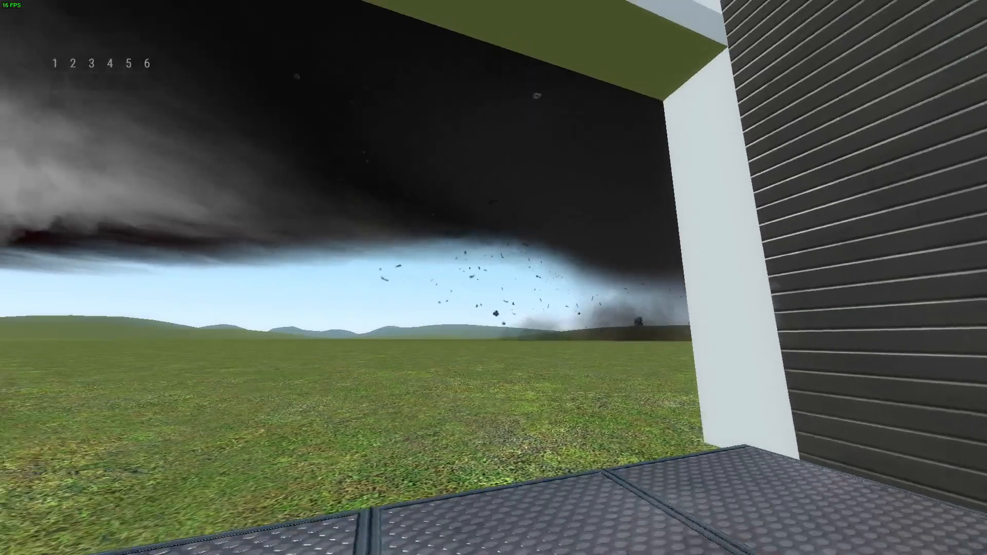
pyautogui.moveTo(493, 278)
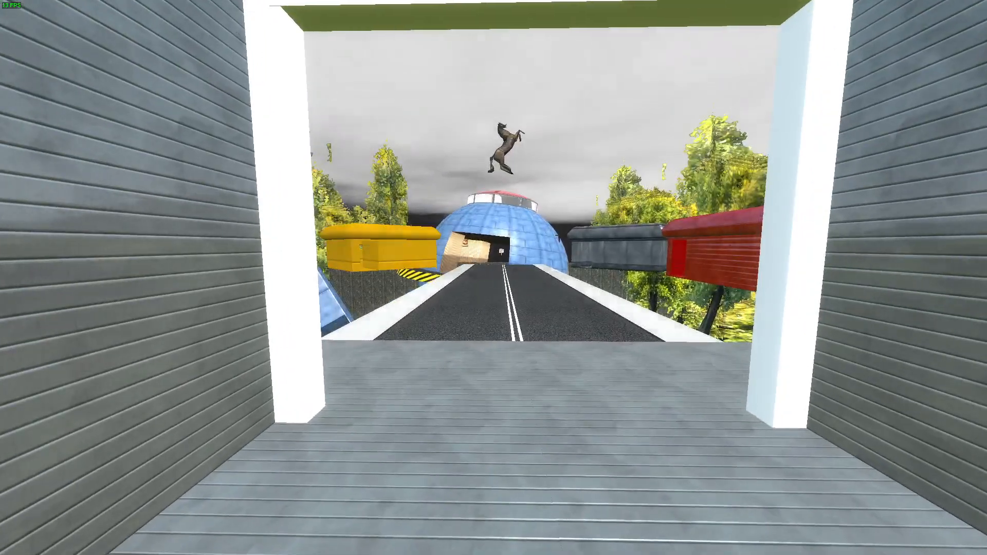
pyautogui.moveTo(493, 278)
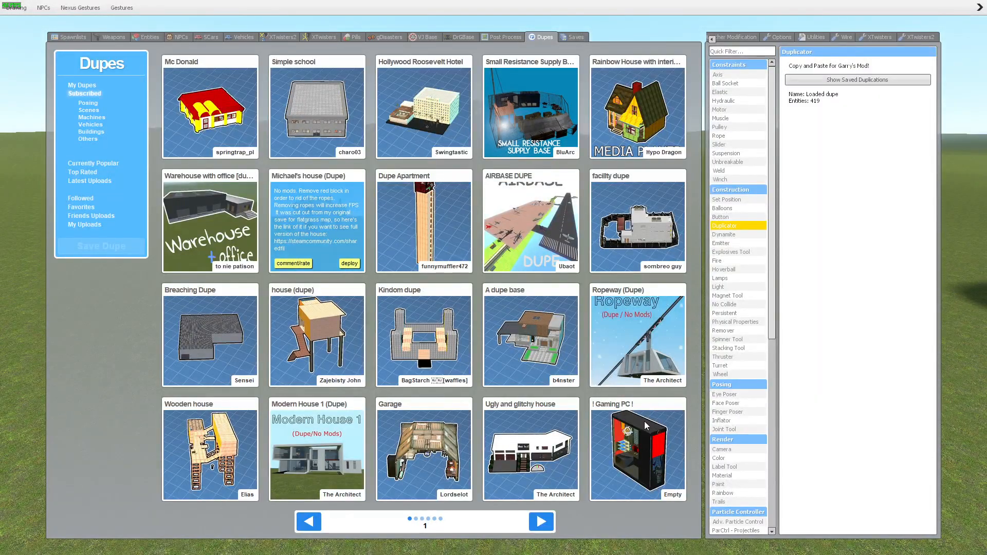
# Step: Close the dupe browser and climb high on the ropeway tower to overlook the field
pyautogui.press('q')
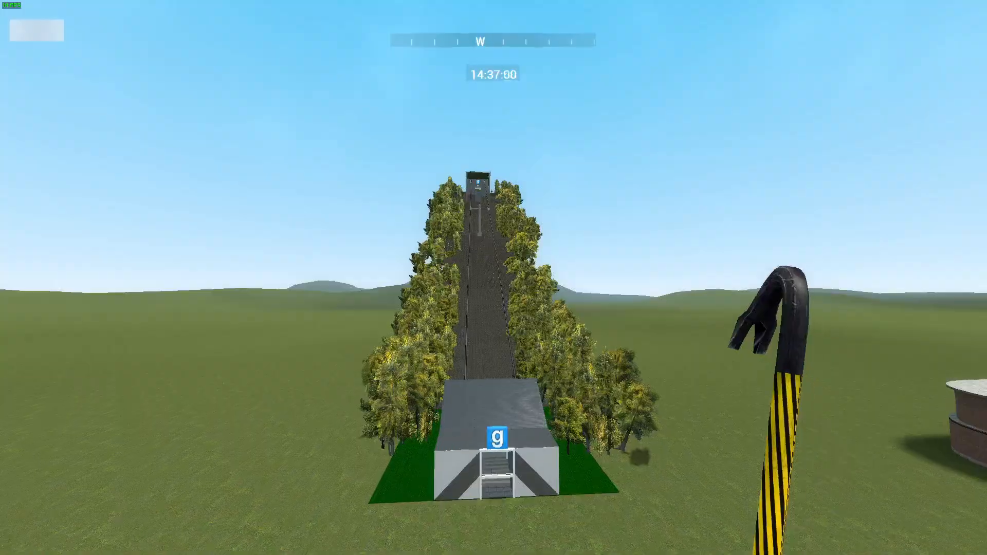
pyautogui.press('q')
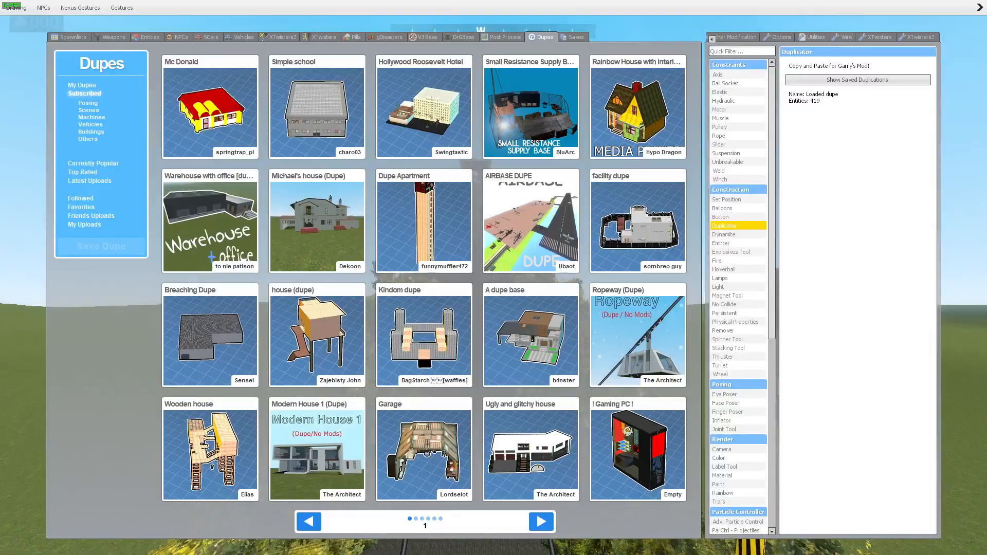
pyautogui.click(324, 37)
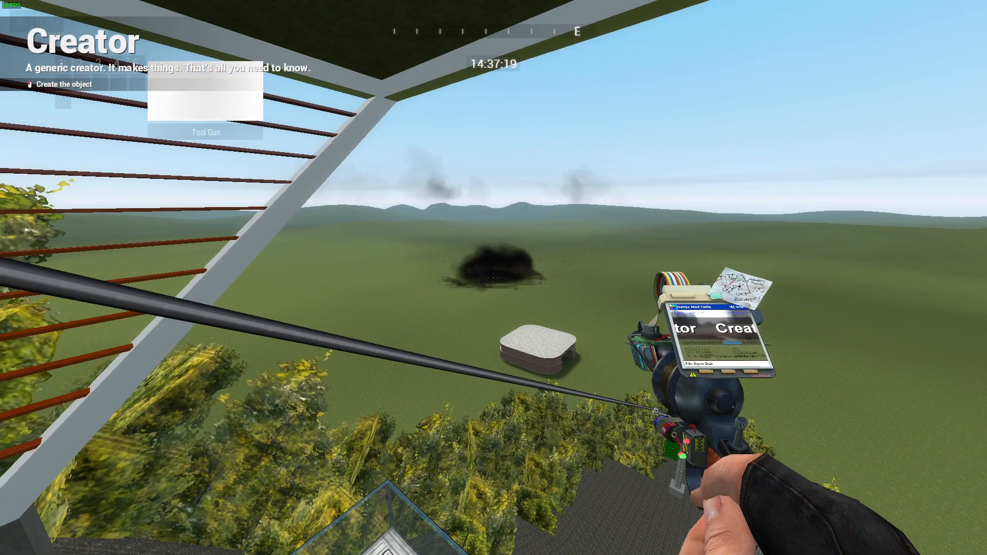
# Step: Glance at the XTwisters Tornadoes list, then watch the tornado tear the ropeway away
pyautogui.press('q')
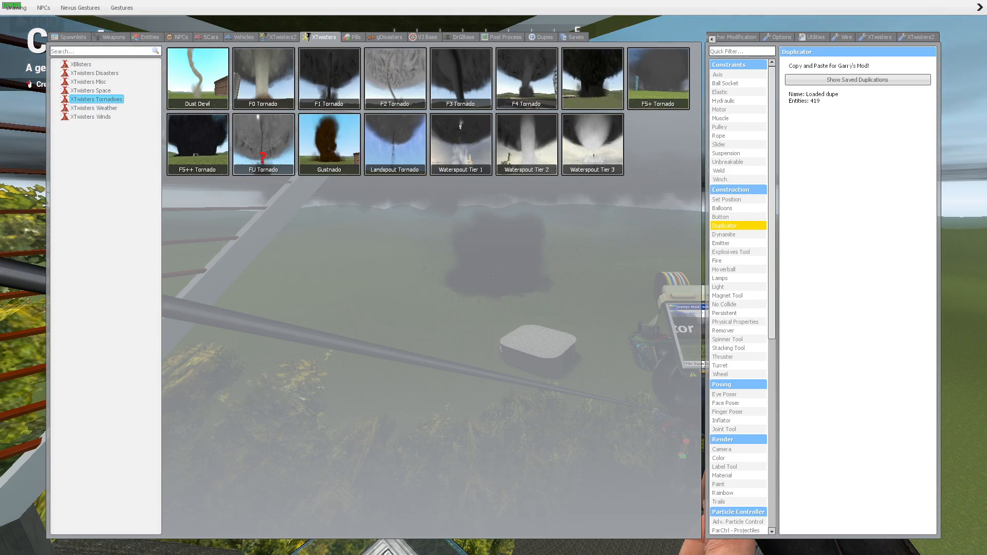
pyautogui.press('q')
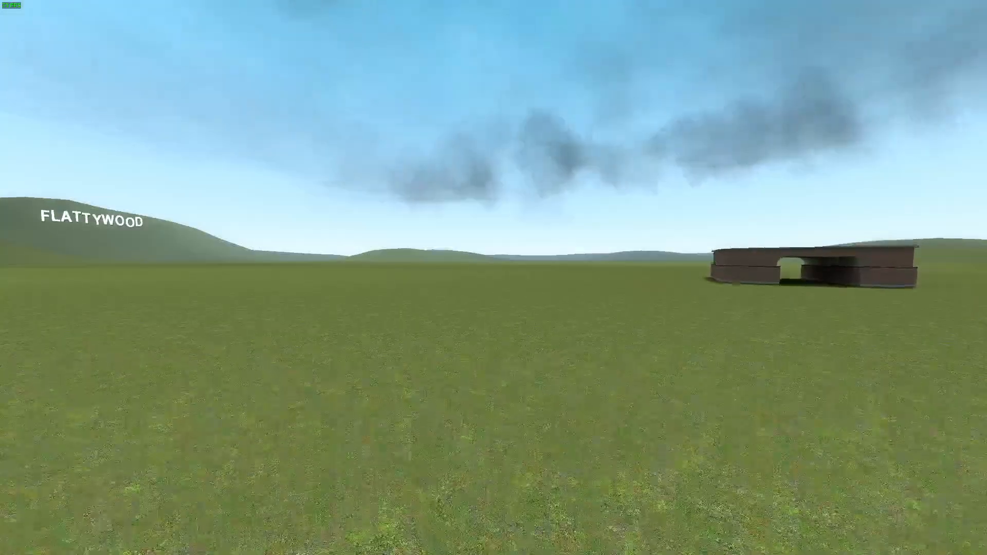
# Step: Set the FU Tornado to be placed with the tool gun from the XTwisters list
pyautogui.press('q')
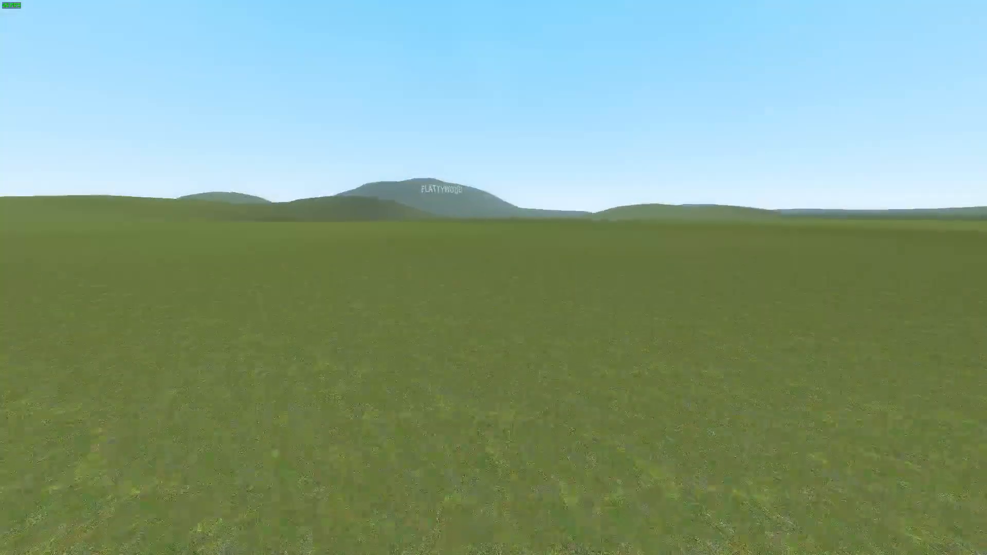
pyautogui.press('q')
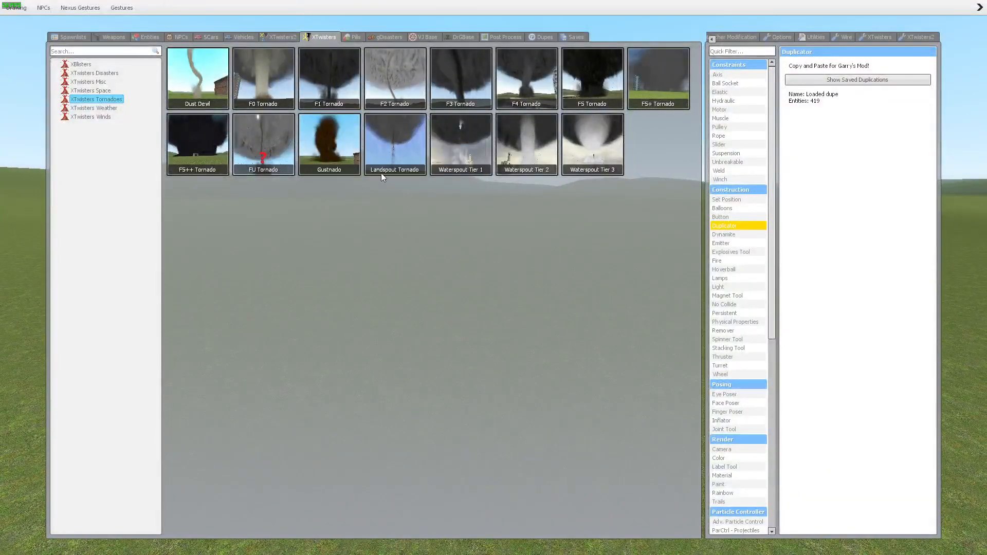
pyautogui.click(545, 37)
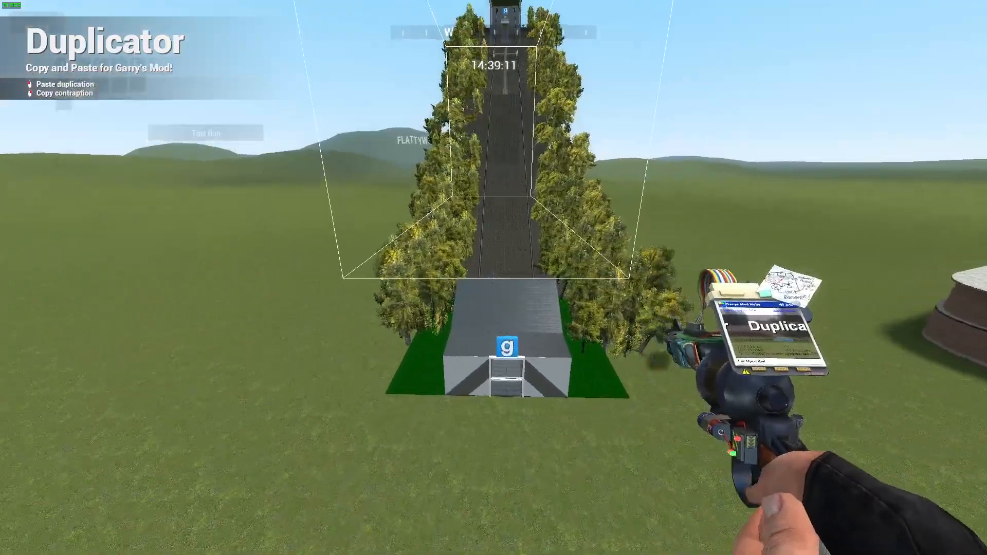
pyautogui.press('q')
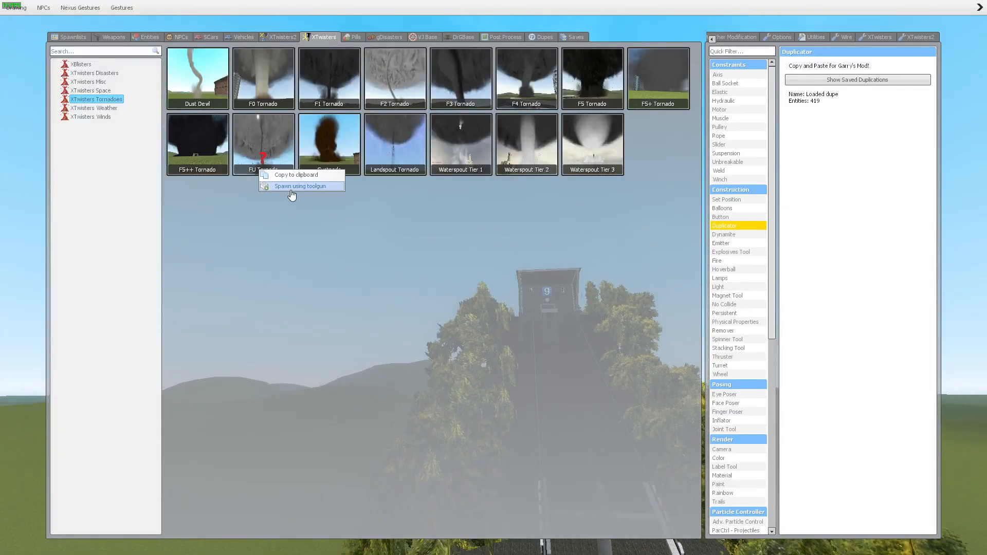
pyautogui.click(300, 186)
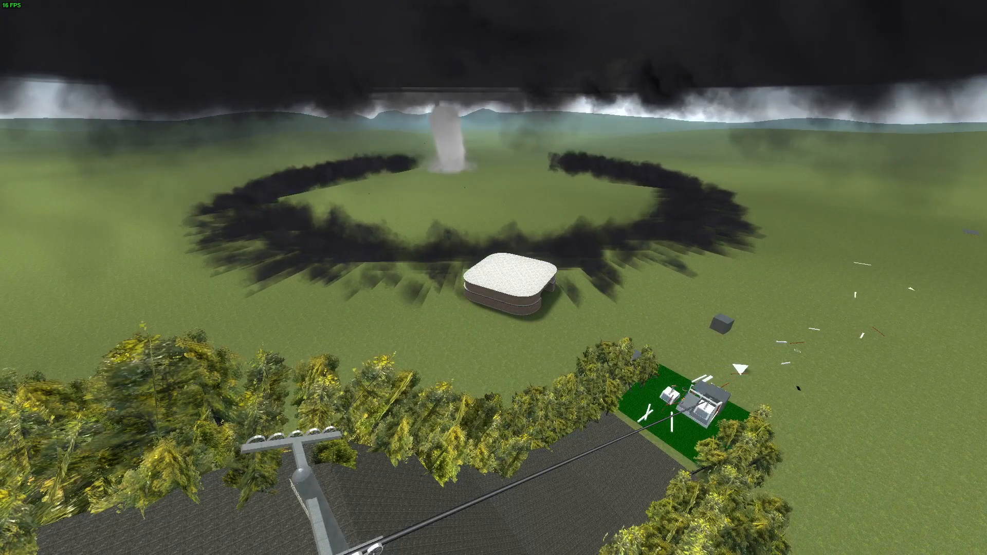
# Step: Clean up the levelled map and paste the tree-lined ropeway dupe again
pyautogui.press('q')
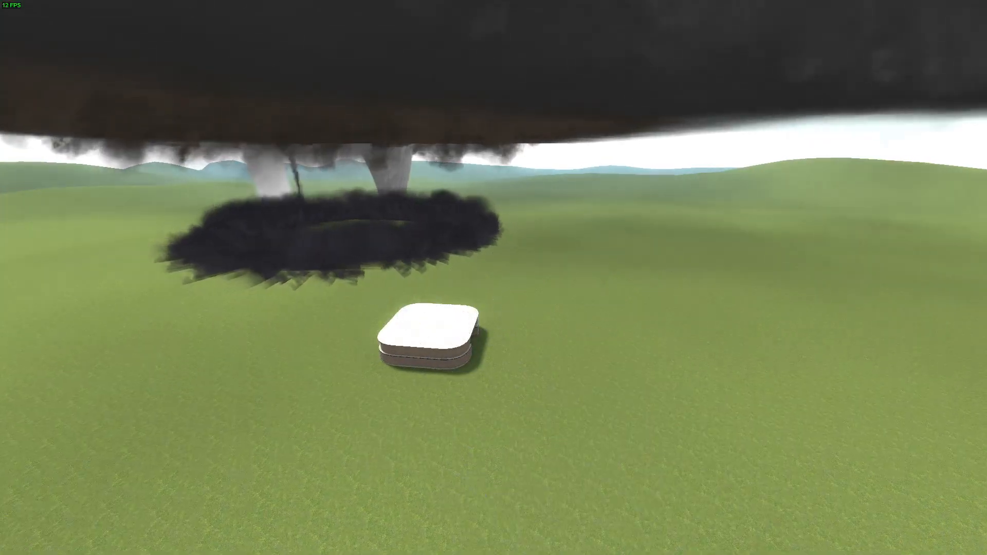
pyautogui.press('q')
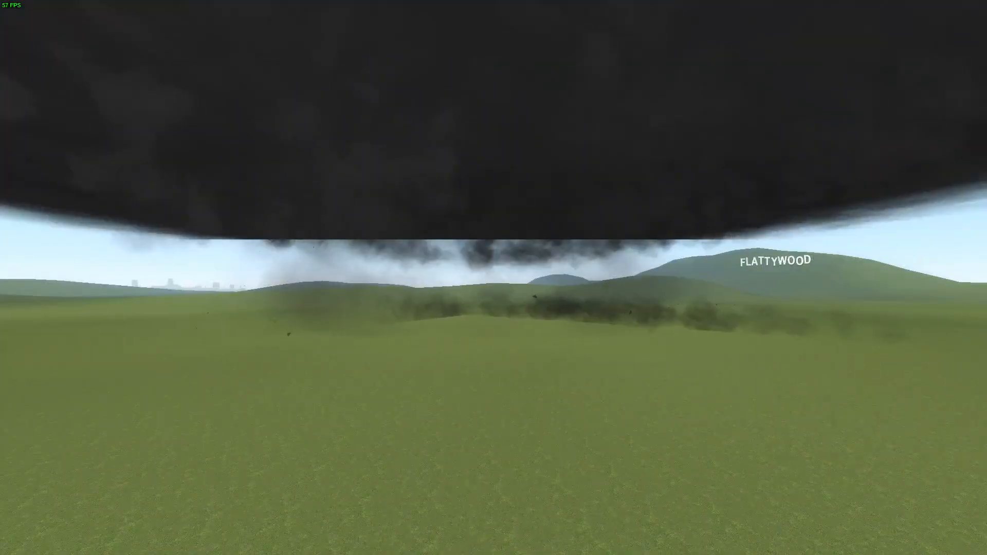
pyautogui.press('q')
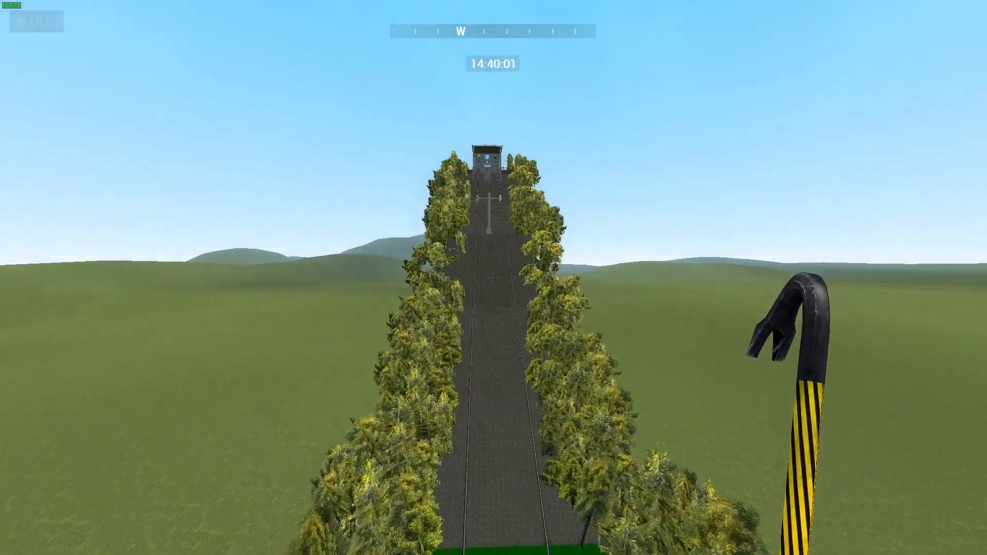
# Step: Place an EFU tornado from the XTwisters catalogue into the world
pyautogui.press('q')
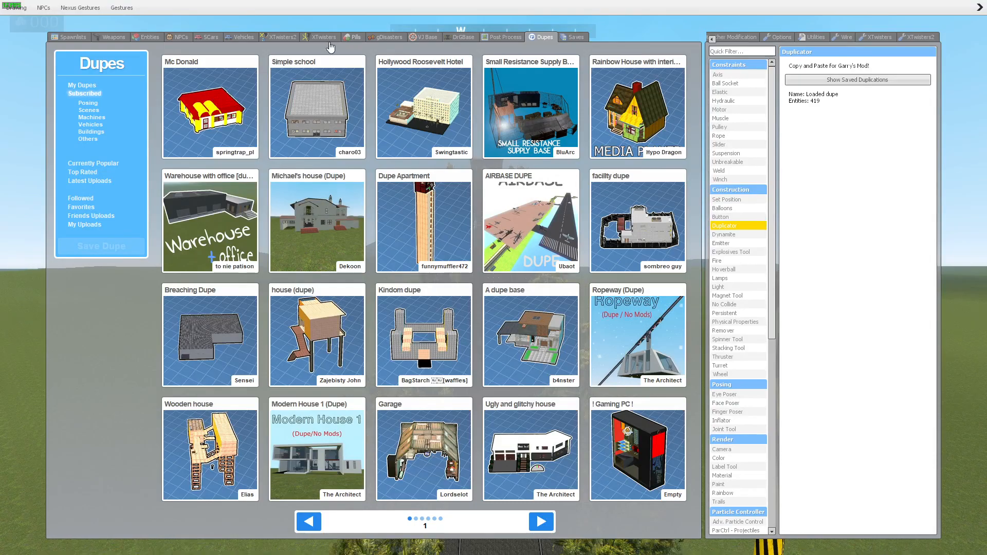
pyautogui.click(323, 37)
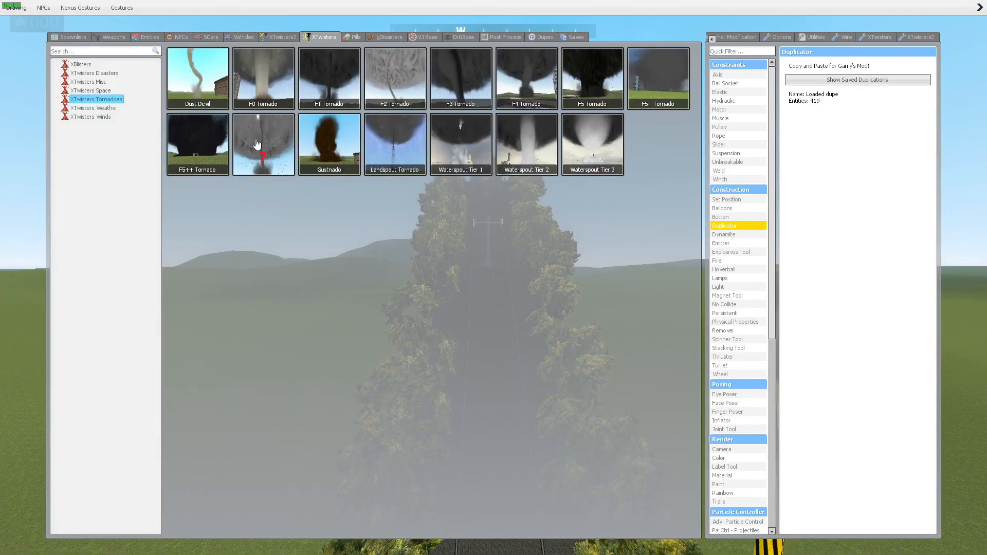
pyautogui.press('q')
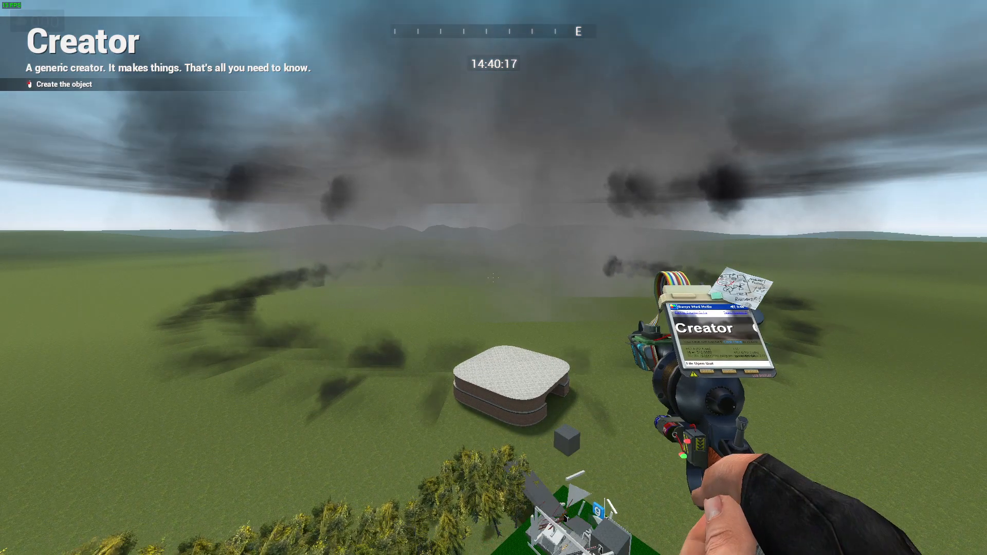
# Step: Undo the tornado and the ropeway duplication, then bring up the subscribed dupes collection
pyautogui.press('q')
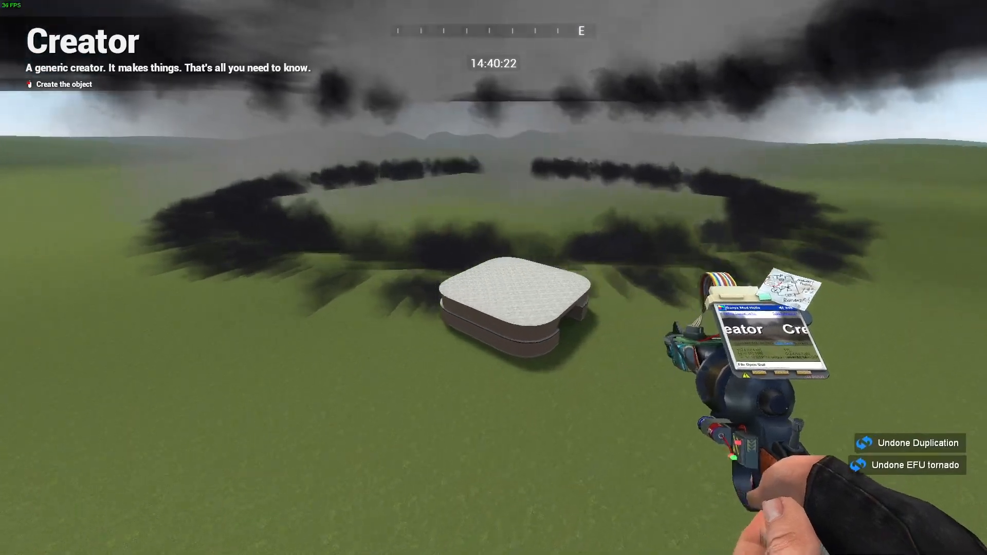
pyautogui.press('q')
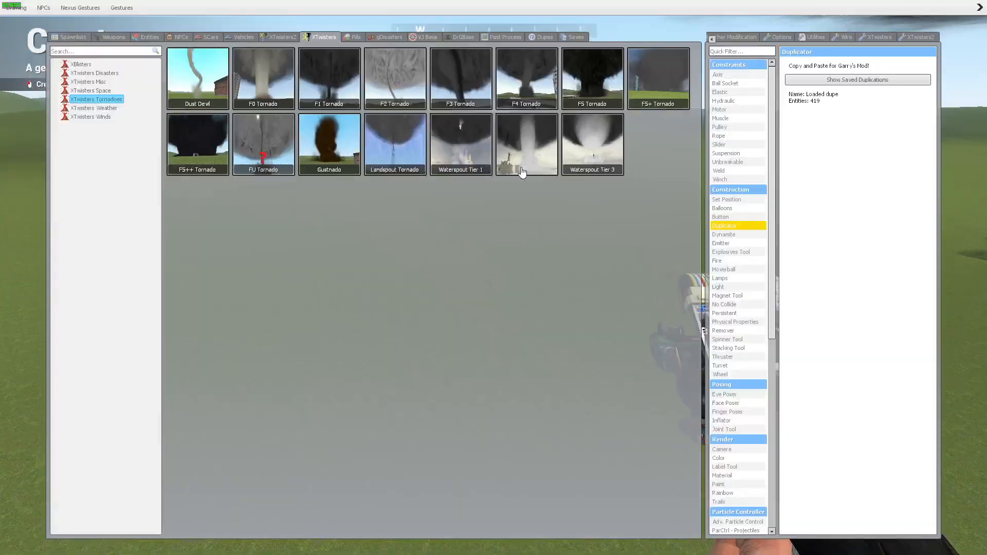
pyautogui.click(541, 37)
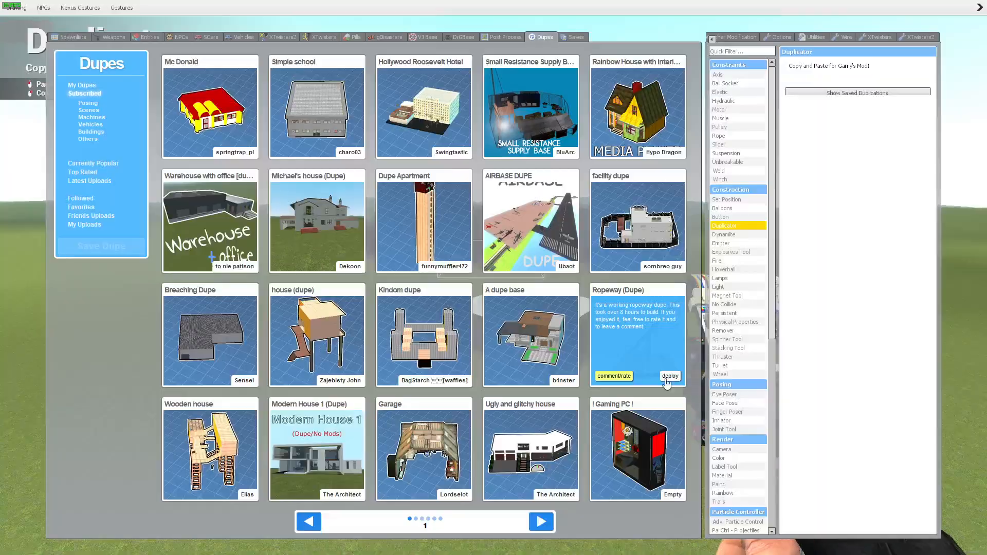
# Step: Deploy the Ropeway dupe and bring up the EFU Tornado's spawn options
pyautogui.click(670, 377)
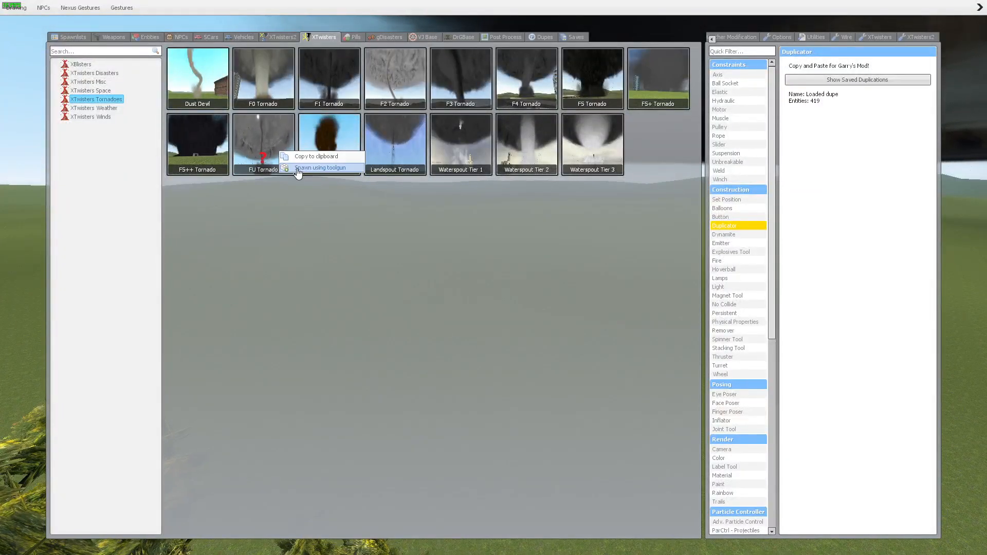
# Step: Spawn the tornadoes via the toolgun option, watch the map get flattened, then bring up the pause menu
pyautogui.click(320, 168)
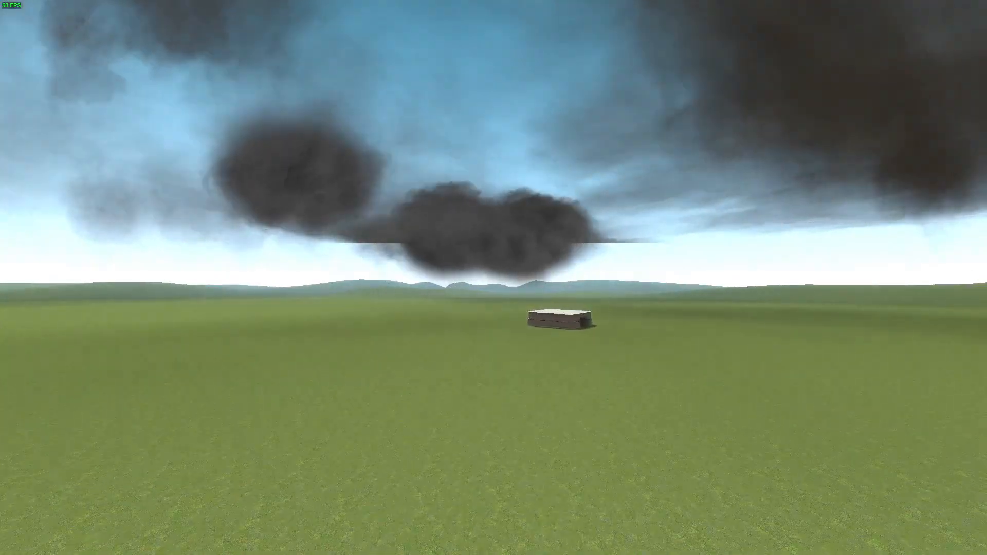
pyautogui.press('Escape')
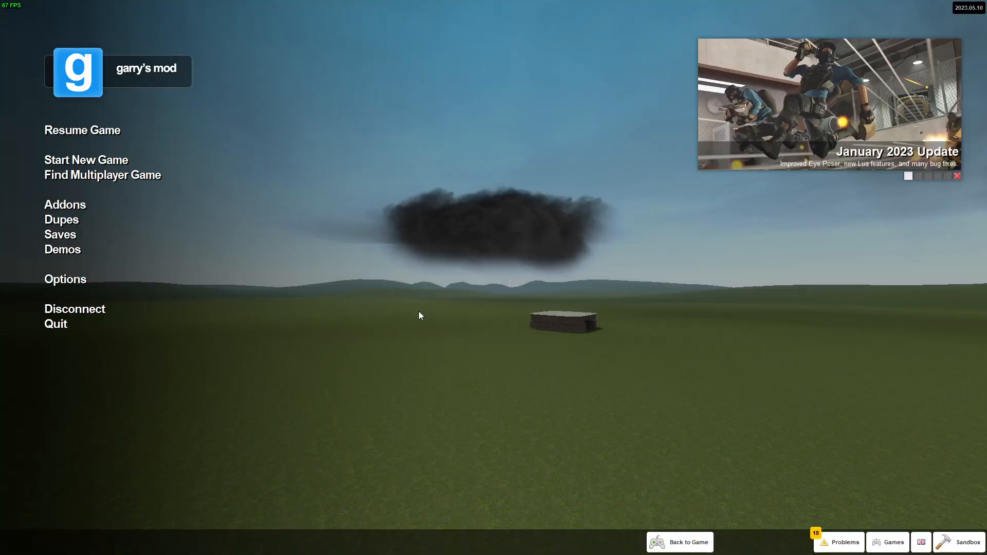